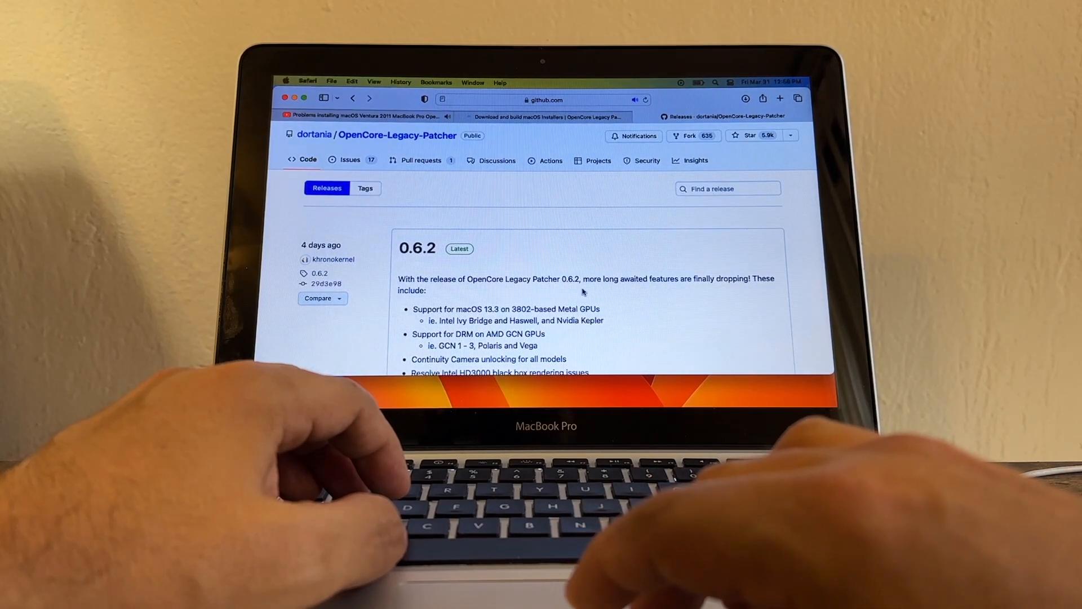
{"action": "mouse_move", "coordinate": [548, 260]}
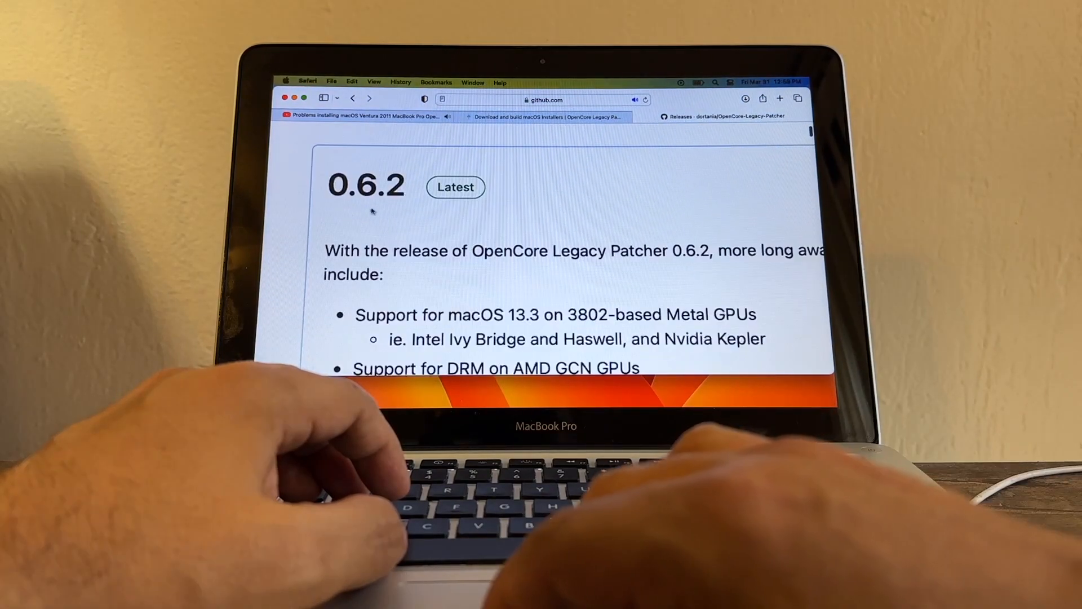
Bring up System Settings from the Apple menu
{"action": "scroll", "scroll_direction": "down", "scroll_amount": 3}
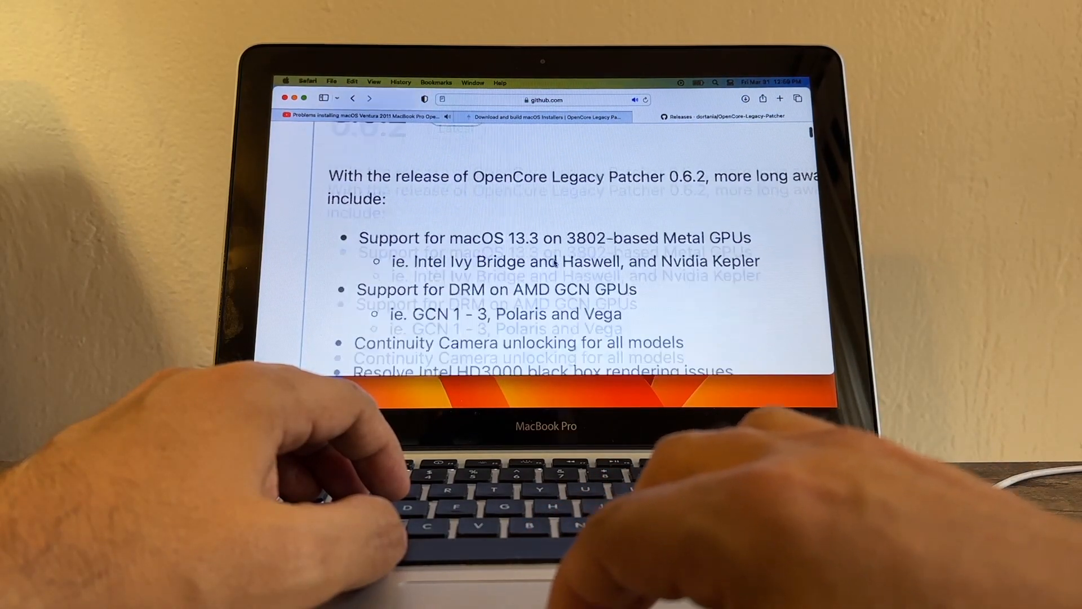
{"action": "scroll", "scroll_direction": "down", "scroll_amount": 3}
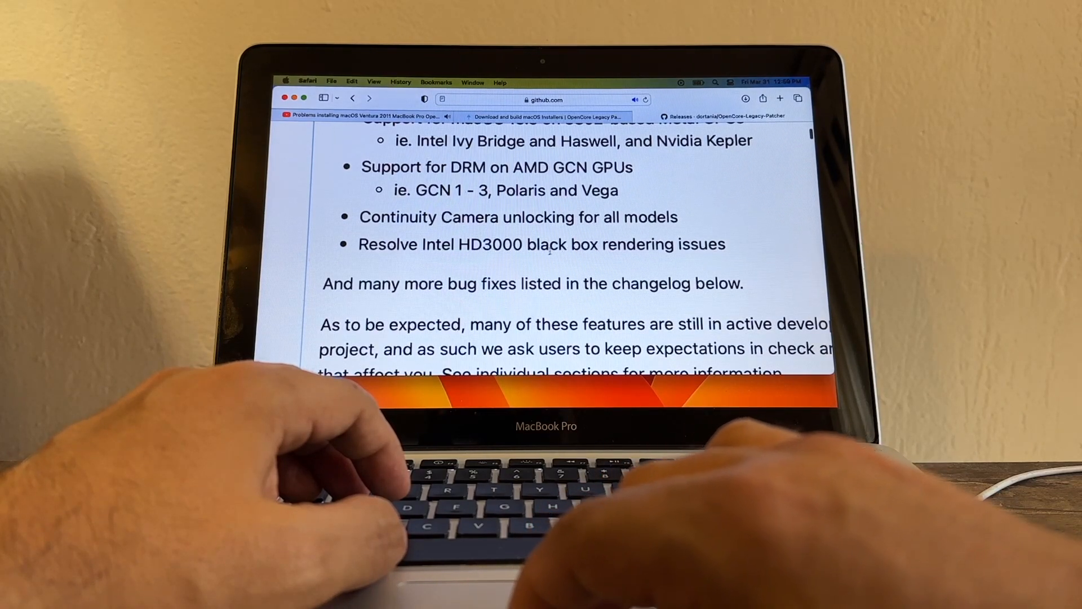
{"action": "scroll", "scroll_direction": "up", "scroll_amount": 3}
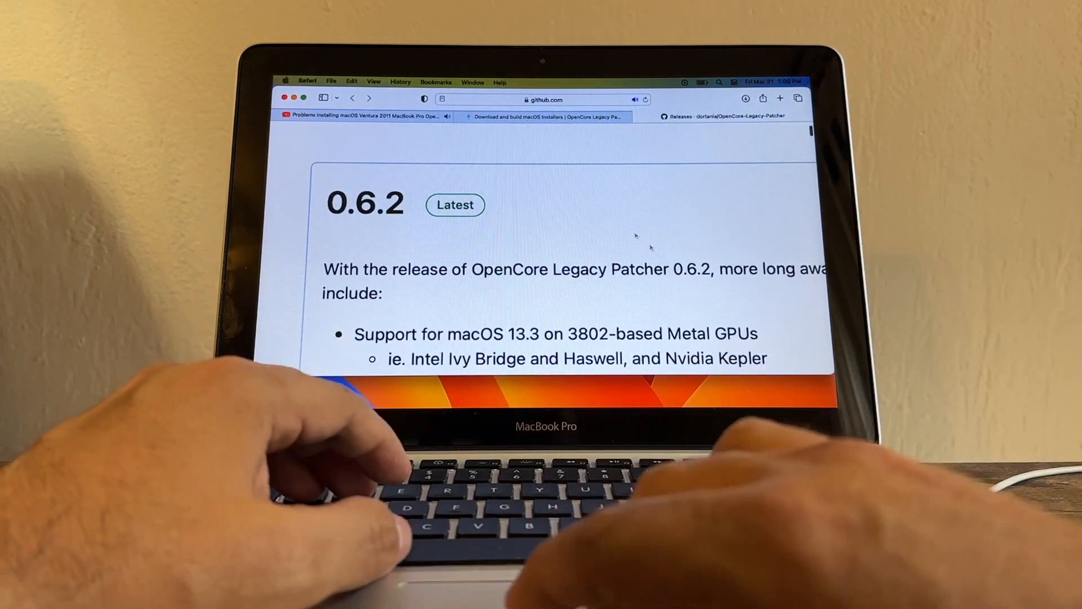
{"action": "left_click", "coordinate": [285, 82]}
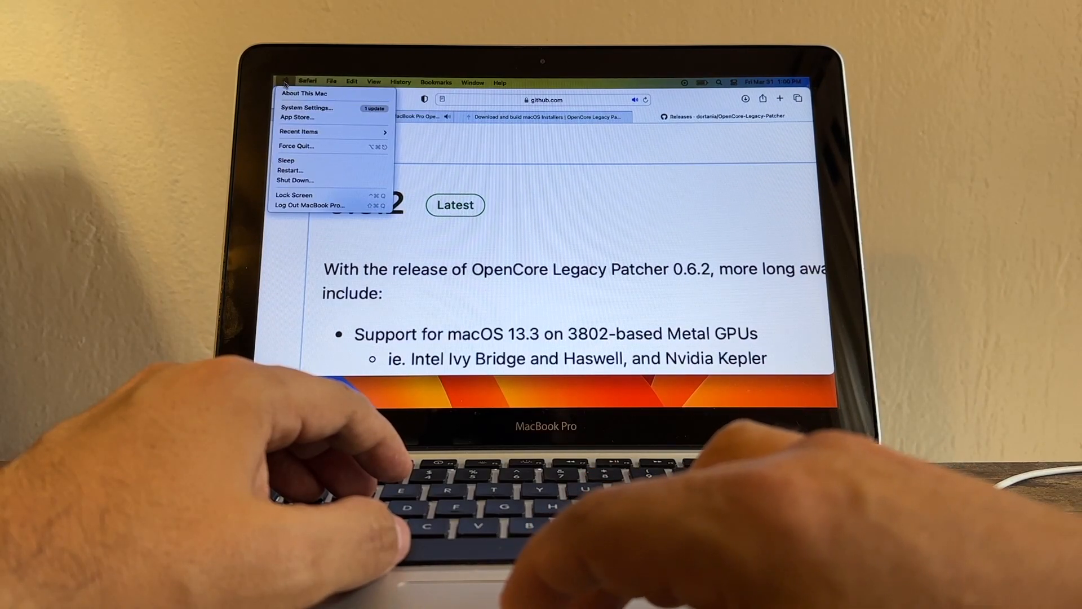
{"action": "mouse_move", "coordinate": [306, 109]}
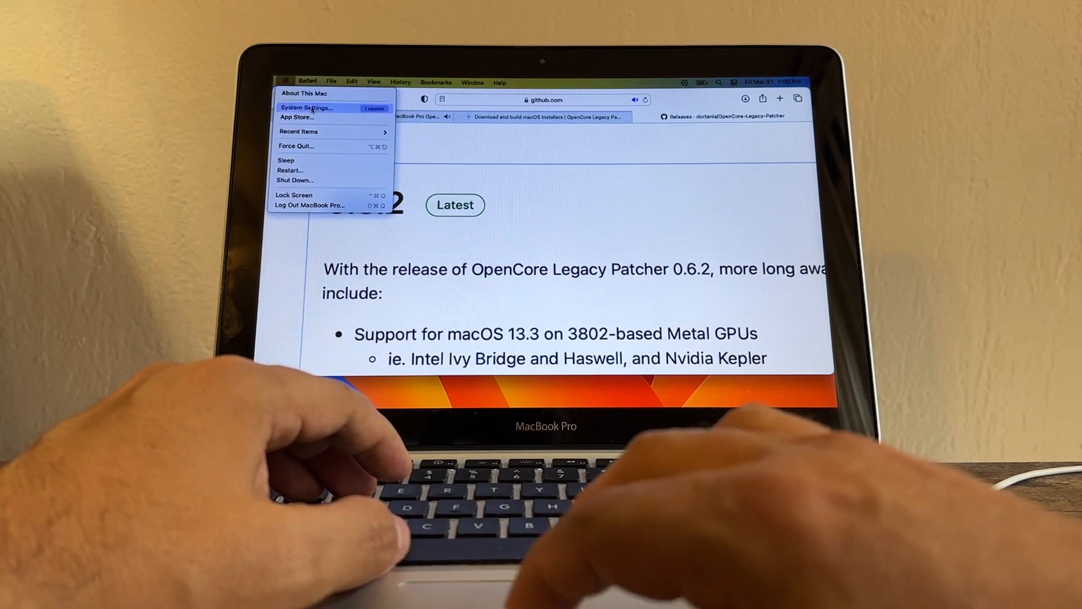
{"action": "left_click", "coordinate": [306, 107]}
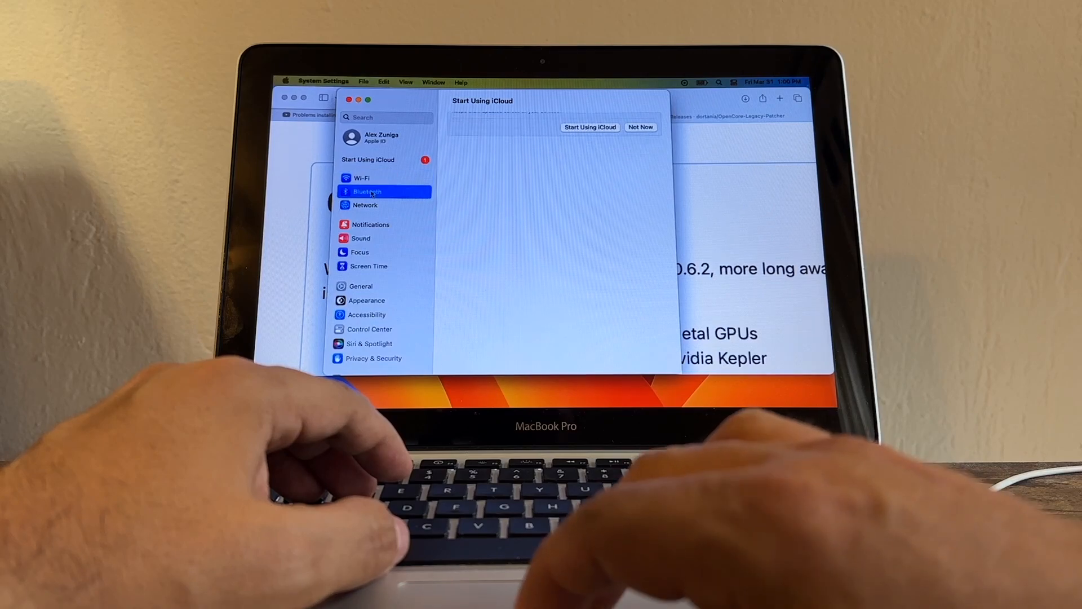
Browse the Bluetooth, Focus, Screen Time, General and Trackpad panes, then close the settings window
{"action": "left_click", "coordinate": [366, 192]}
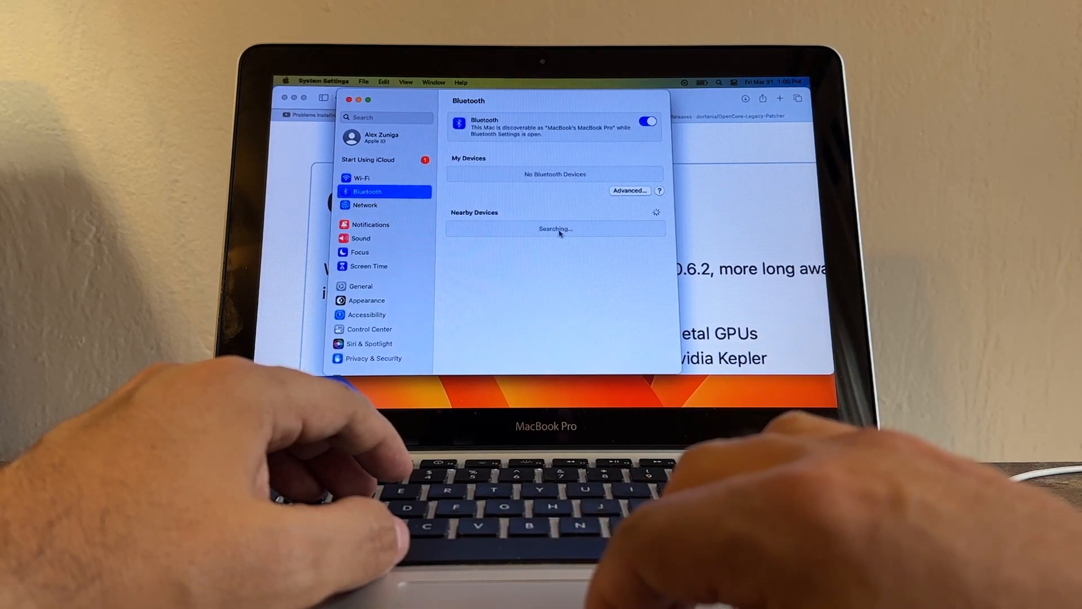
{"action": "left_click", "coordinate": [360, 265]}
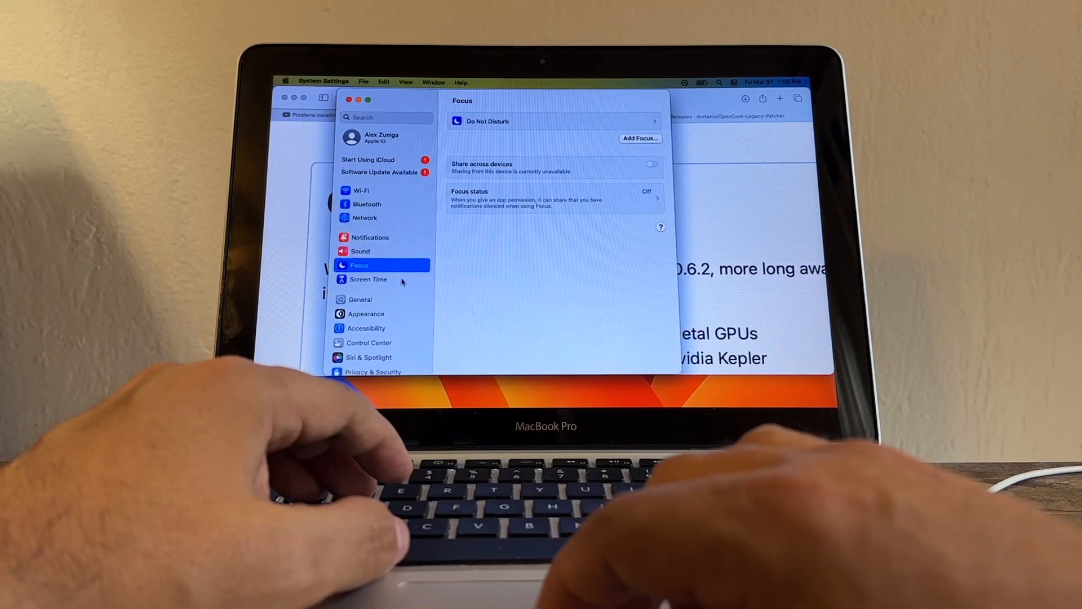
{"action": "left_click", "coordinate": [369, 278]}
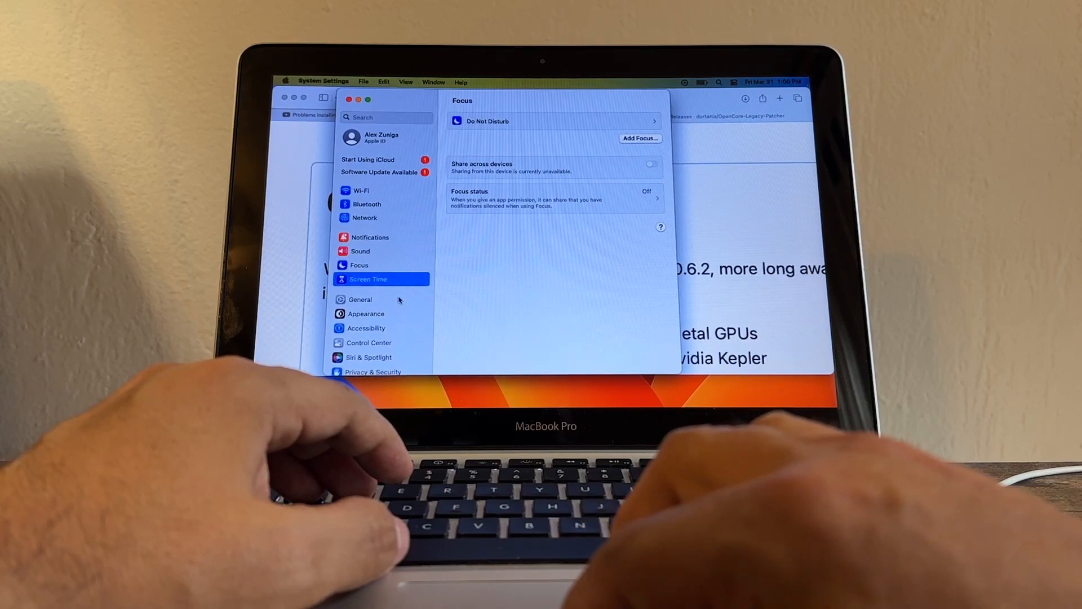
{"action": "left_click", "coordinate": [359, 299]}
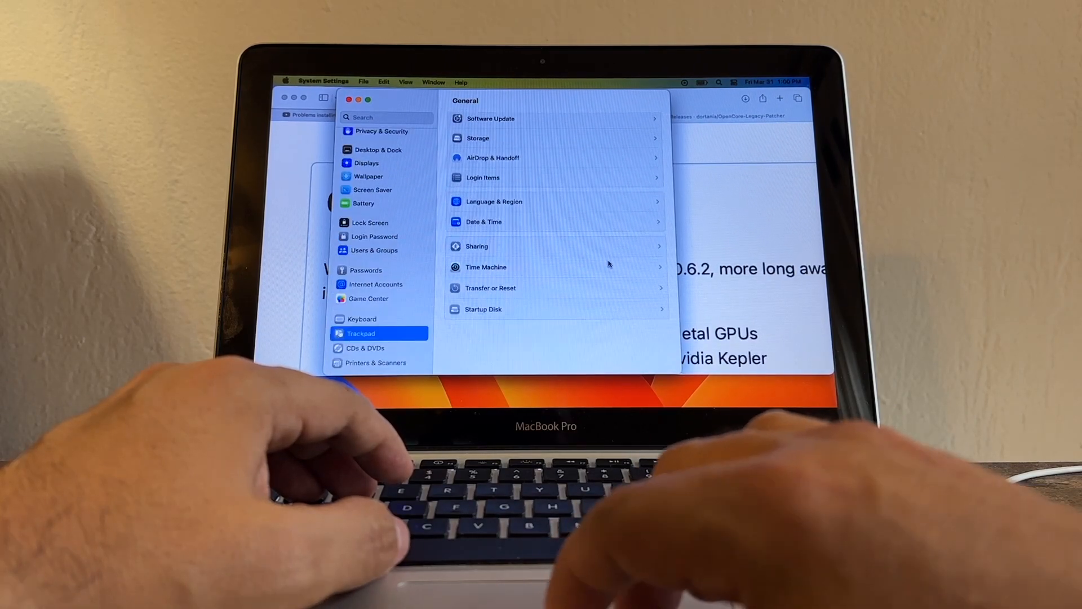
{"action": "left_click", "coordinate": [360, 334]}
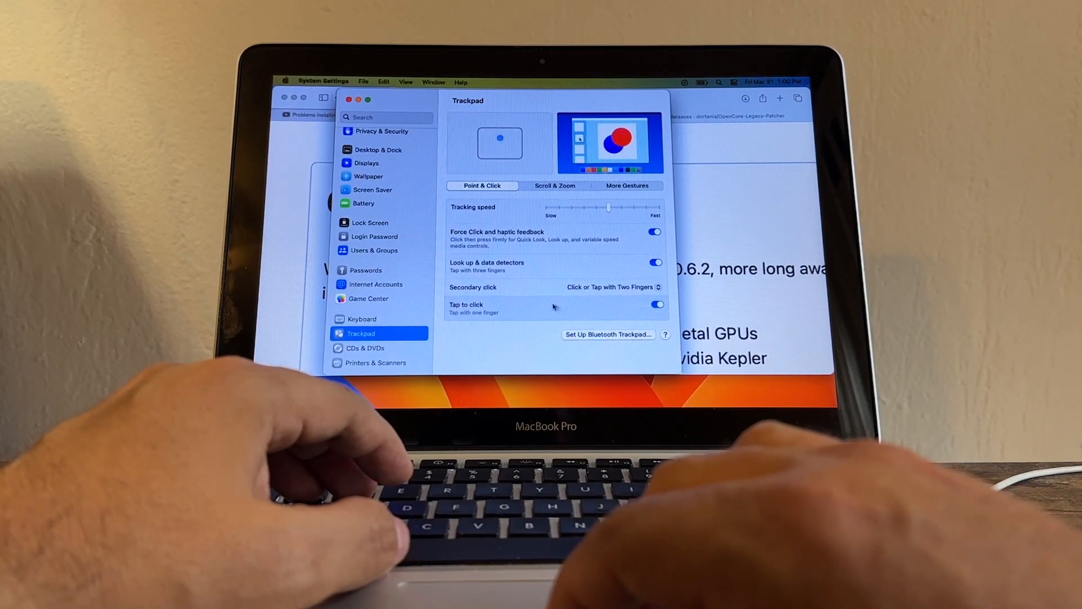
{"action": "scroll", "scroll_direction": "up", "scroll_amount": 3}
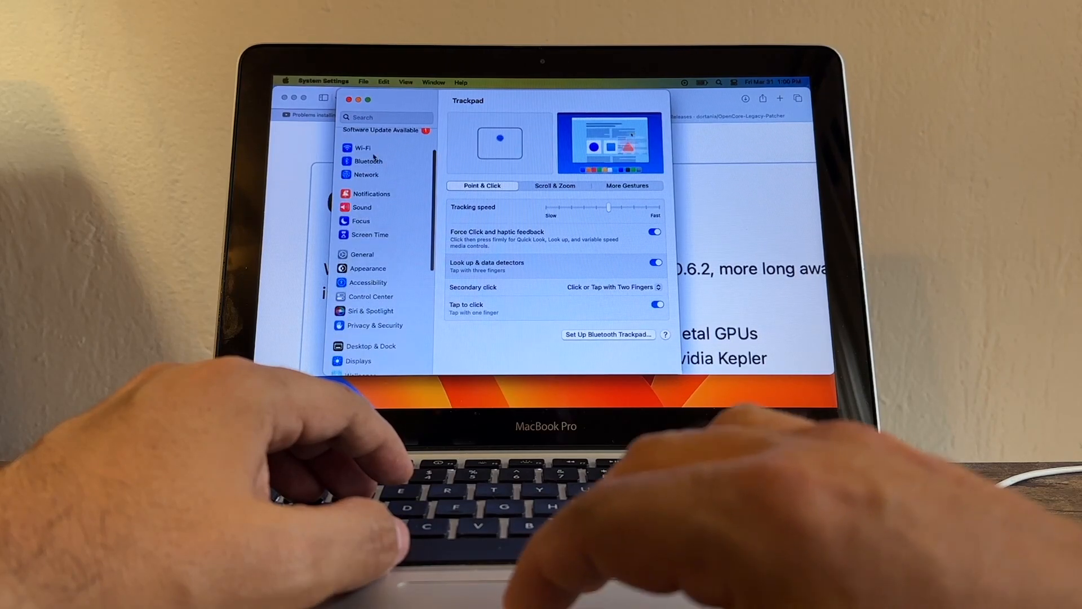
{"action": "left_click", "coordinate": [362, 148]}
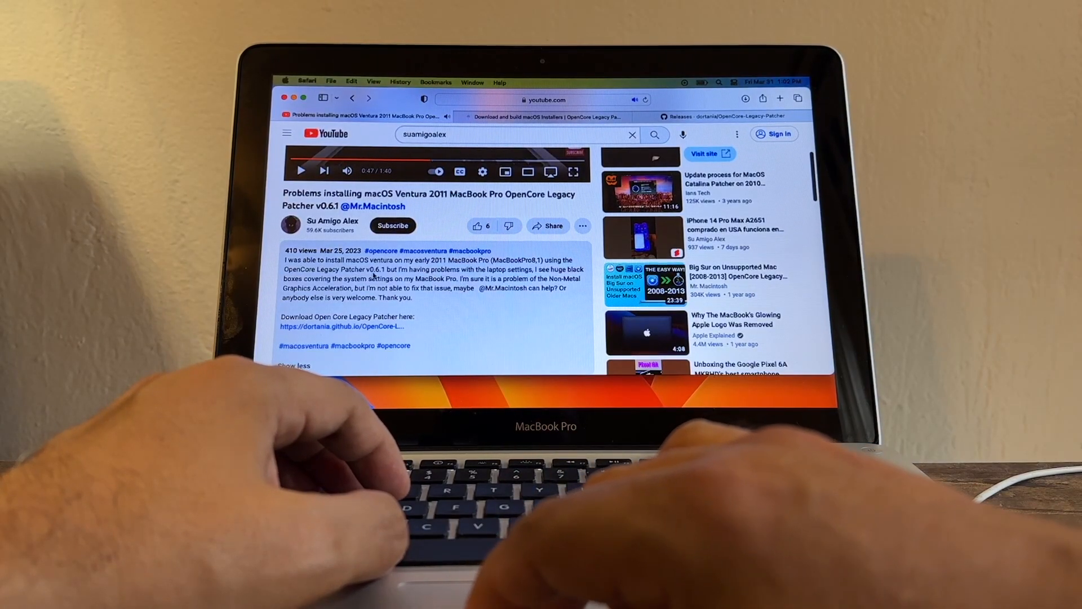
Return to the GitHub releases page and scroll toward the 0.6.1 release
{"action": "left_click", "coordinate": [718, 116]}
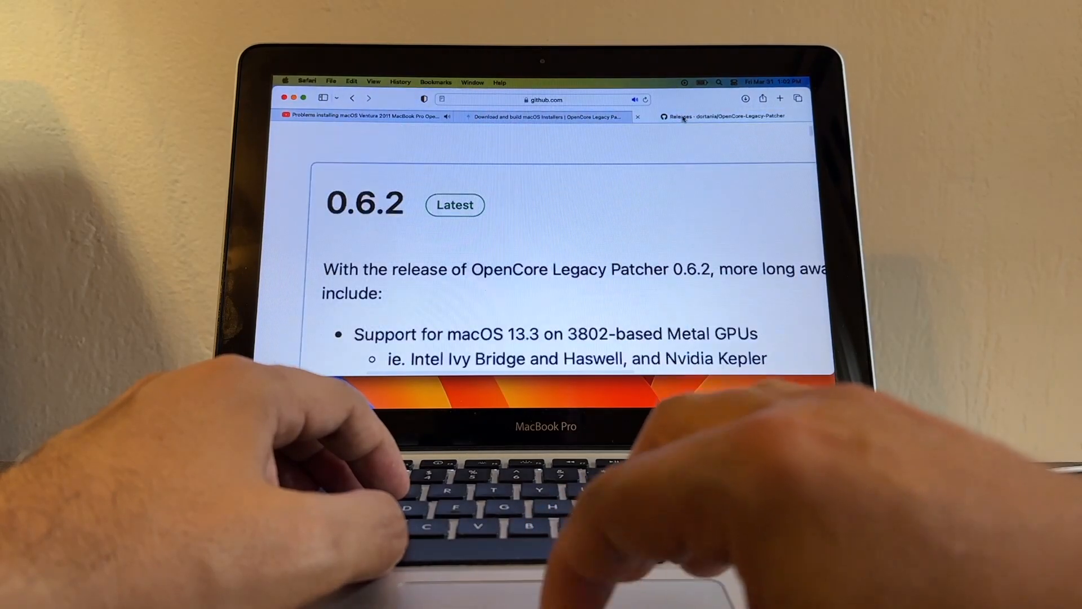
{"action": "scroll", "scroll_direction": "down", "scroll_amount": 3}
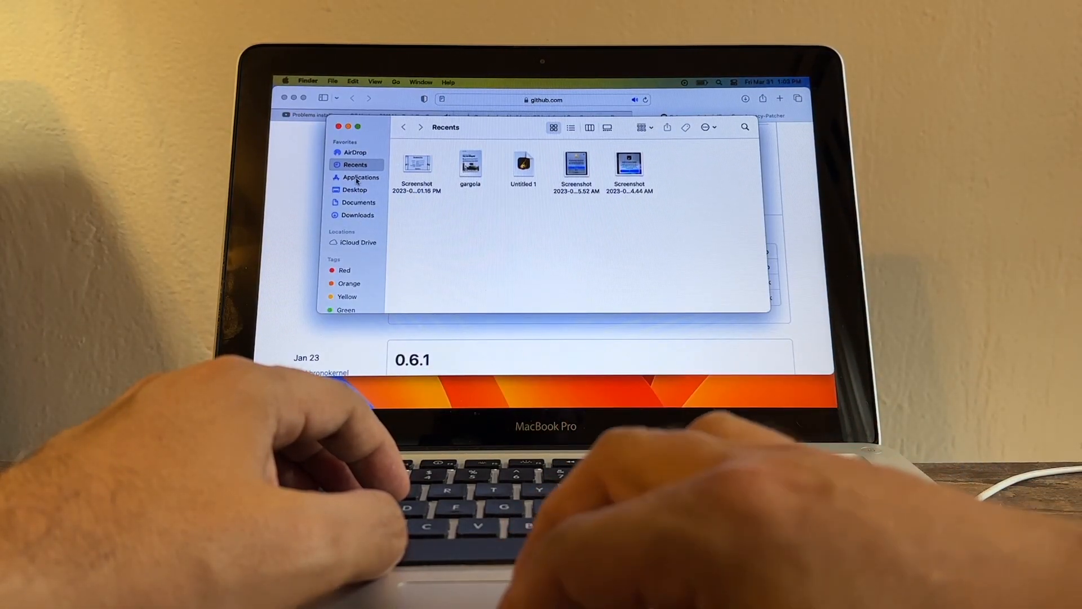
Launch OpenCore-Patcher from Finder's Applications folder, revealing the 0.6.2 update alert
{"action": "left_click", "coordinate": [362, 177]}
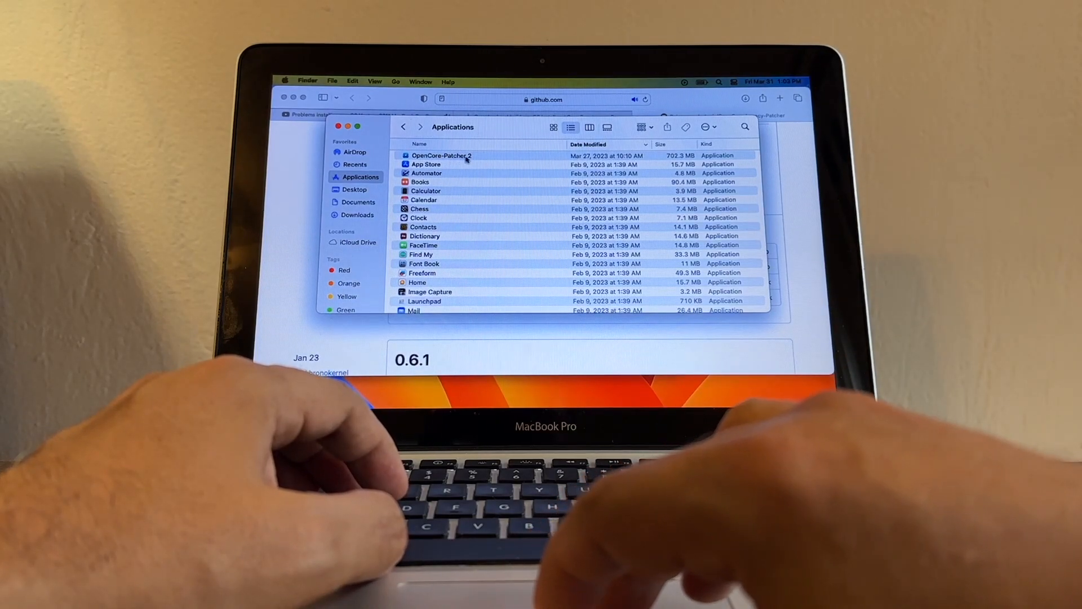
{"action": "scroll", "scroll_direction": "down", "scroll_amount": 3}
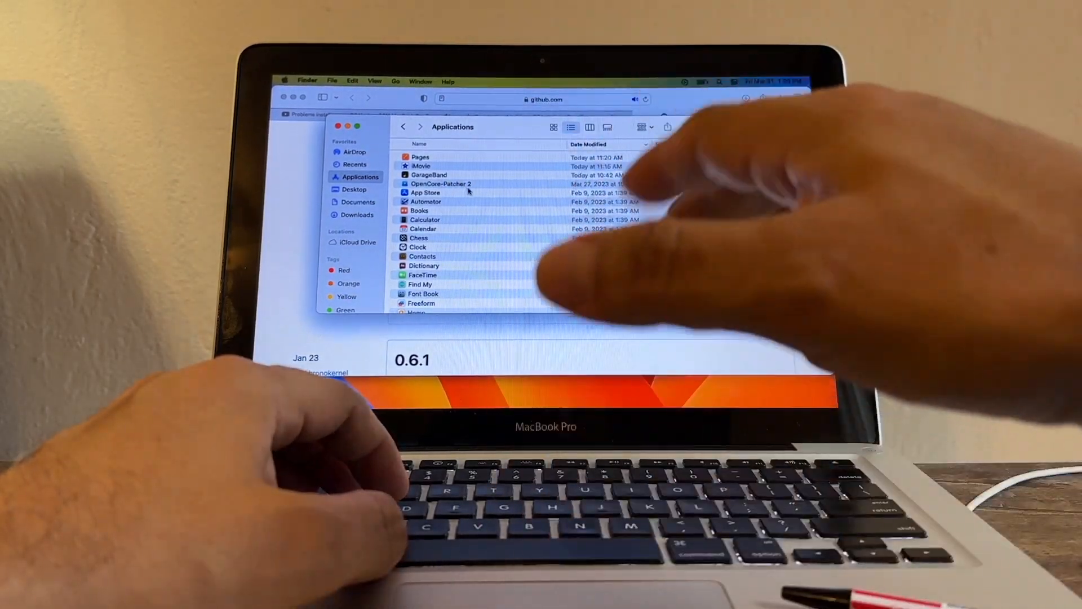
{"action": "scroll", "scroll_direction": "down", "scroll_amount": 3}
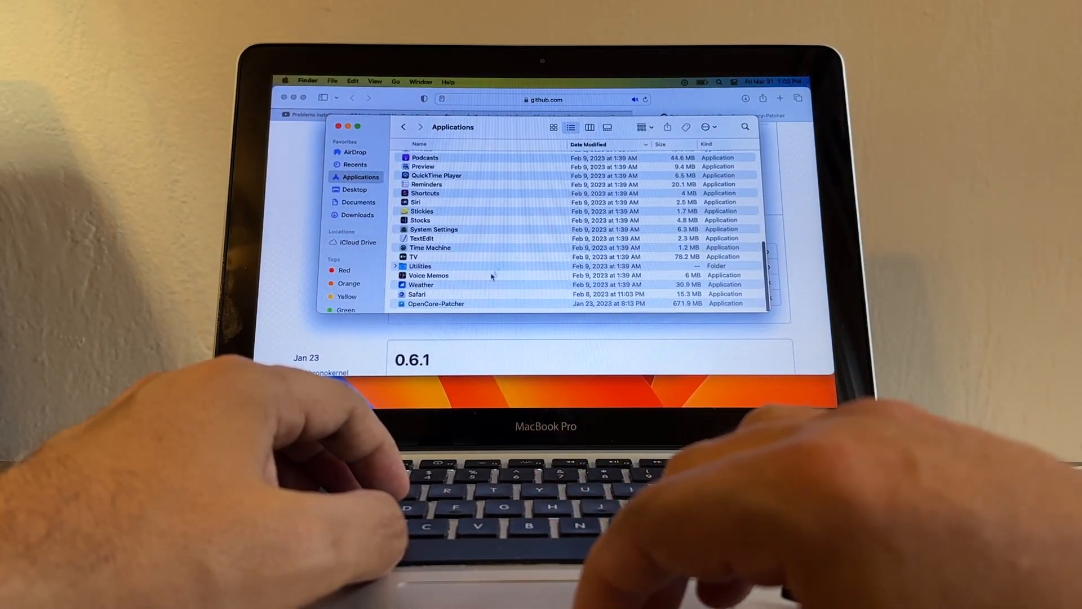
{"action": "left_click", "coordinate": [435, 303]}
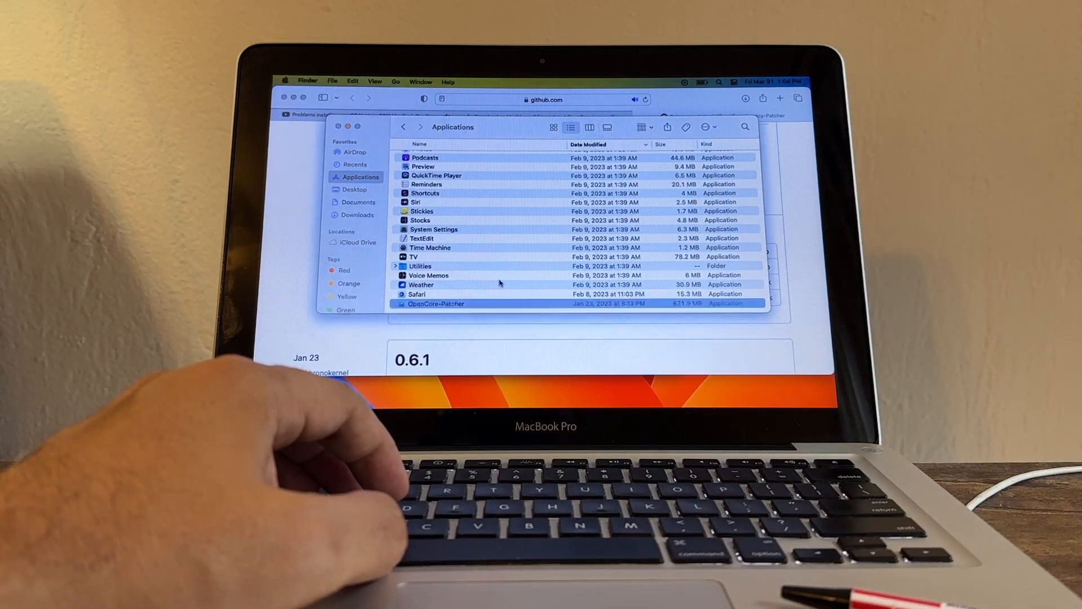
{"action": "double_click", "coordinate": [435, 303]}
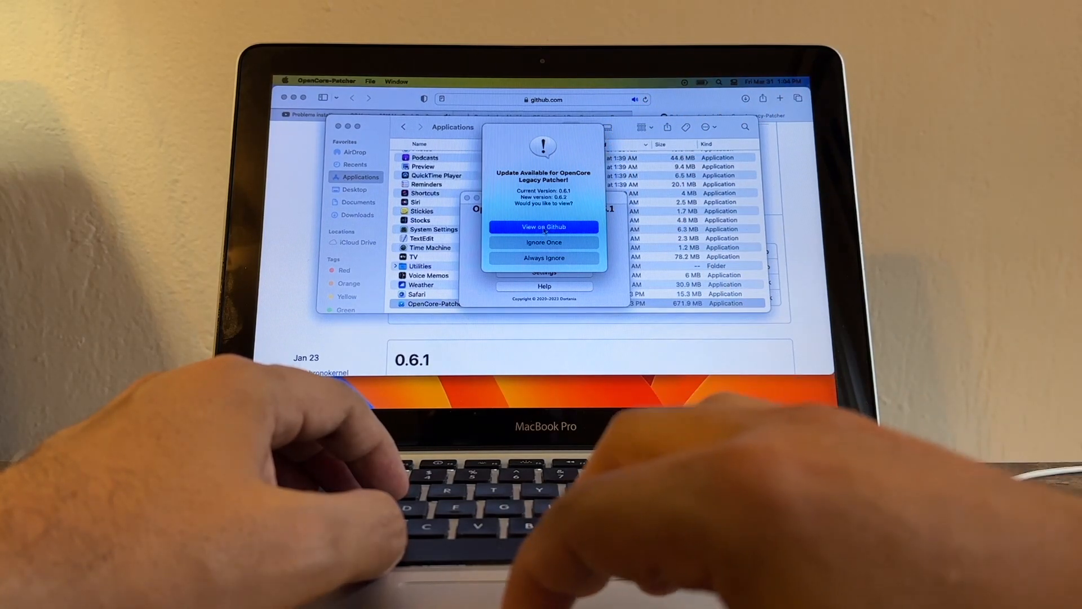
Read the OpenCore Legacy Patcher 0.6.2 release notes down to the Assets list
{"action": "left_click", "coordinate": [543, 226]}
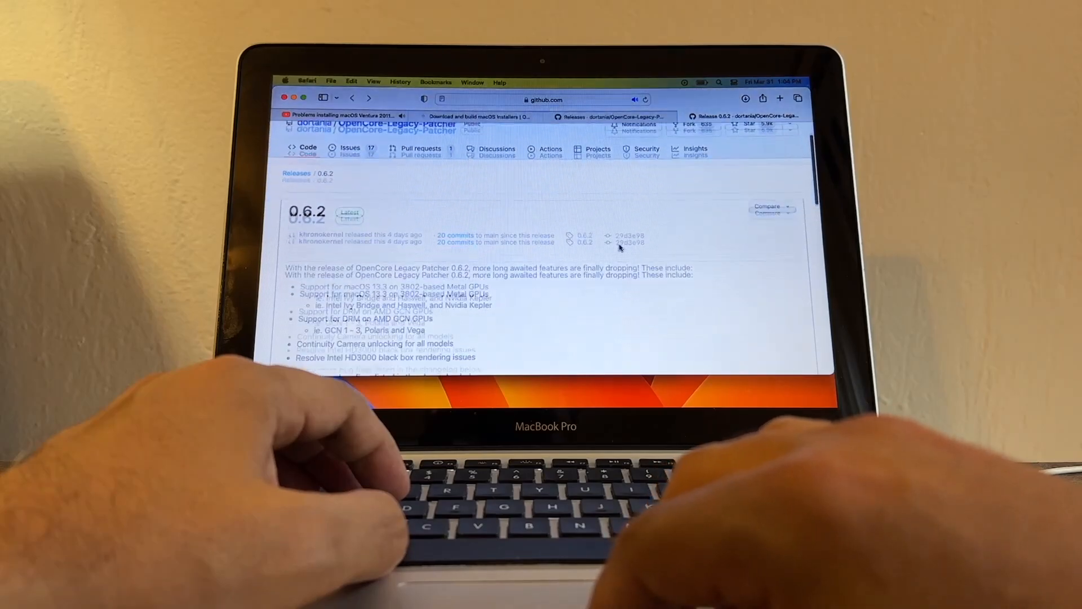
{"action": "scroll", "scroll_direction": "down", "scroll_amount": 3}
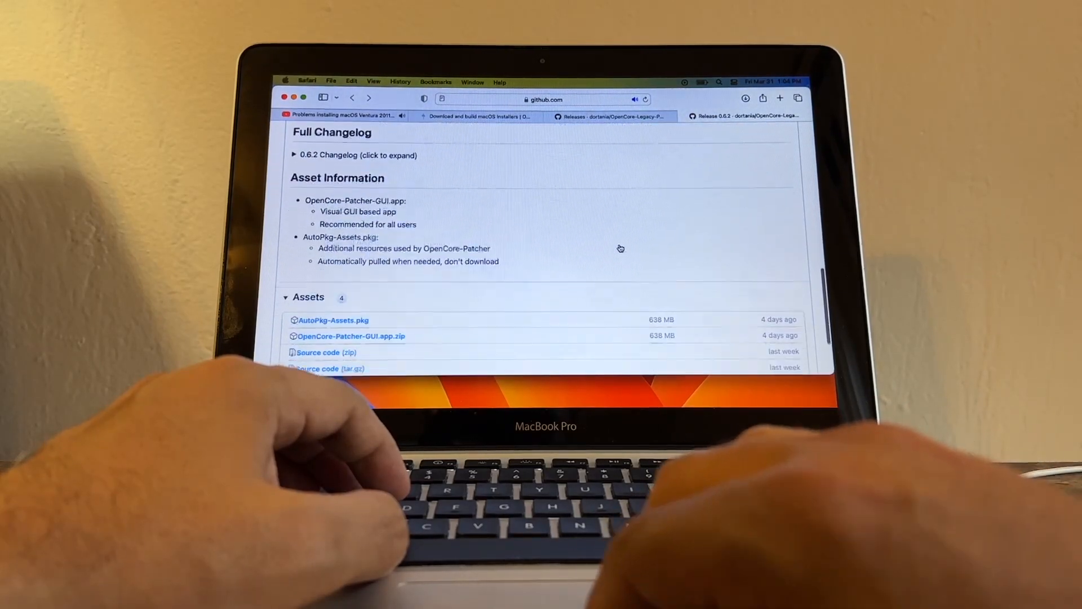
{"action": "scroll", "scroll_direction": "down", "scroll_amount": 3}
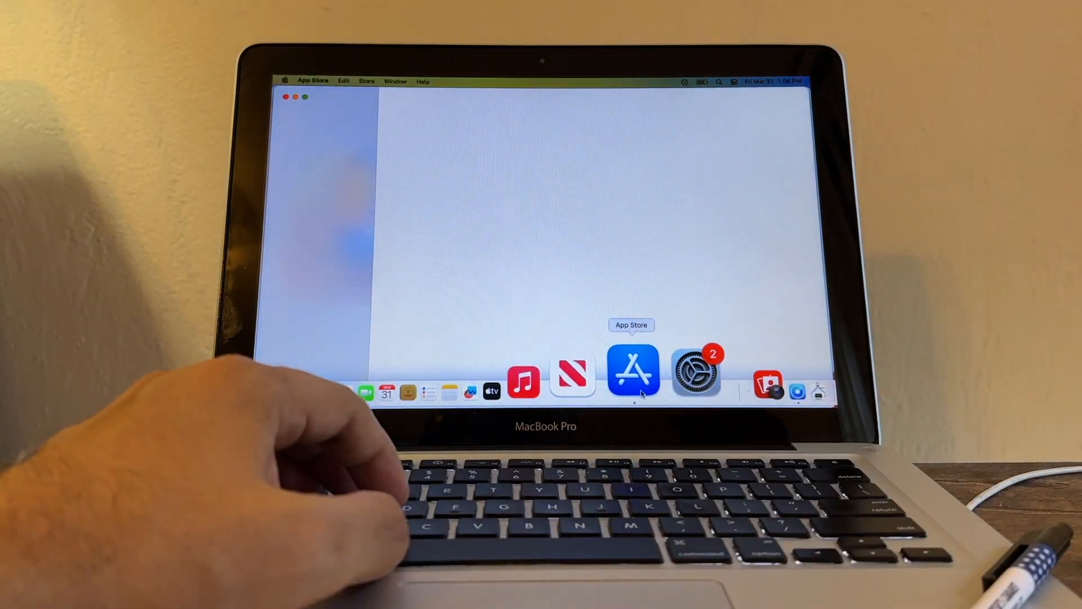
Launch GarageBand from the App Store's Top Free Apps and postpone the Essential Sounds download
{"action": "left_click", "coordinate": [632, 370]}
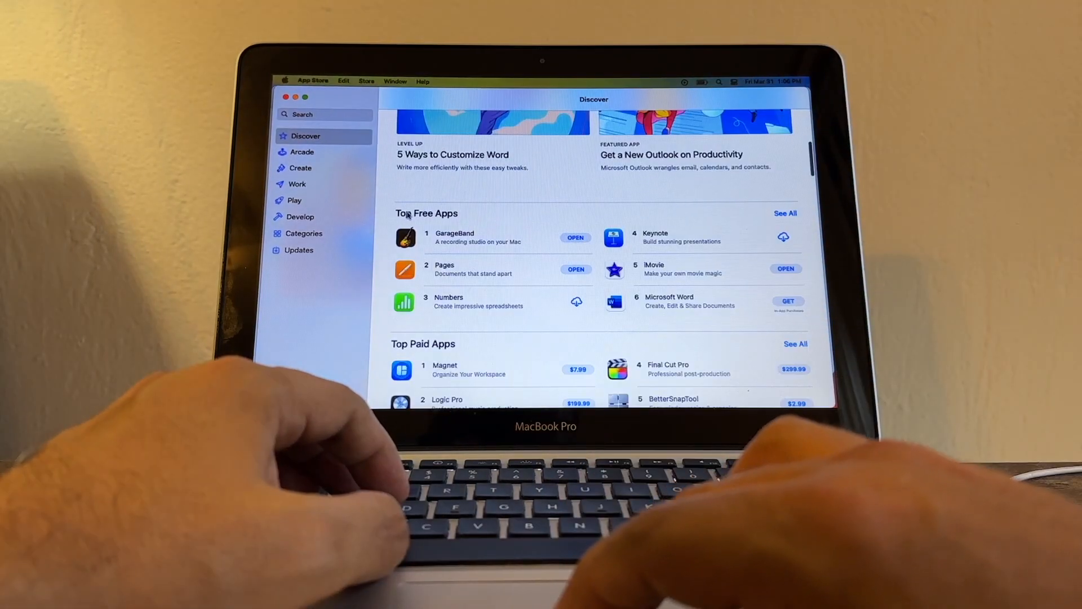
{"action": "scroll", "scroll_direction": "down", "scroll_amount": 3}
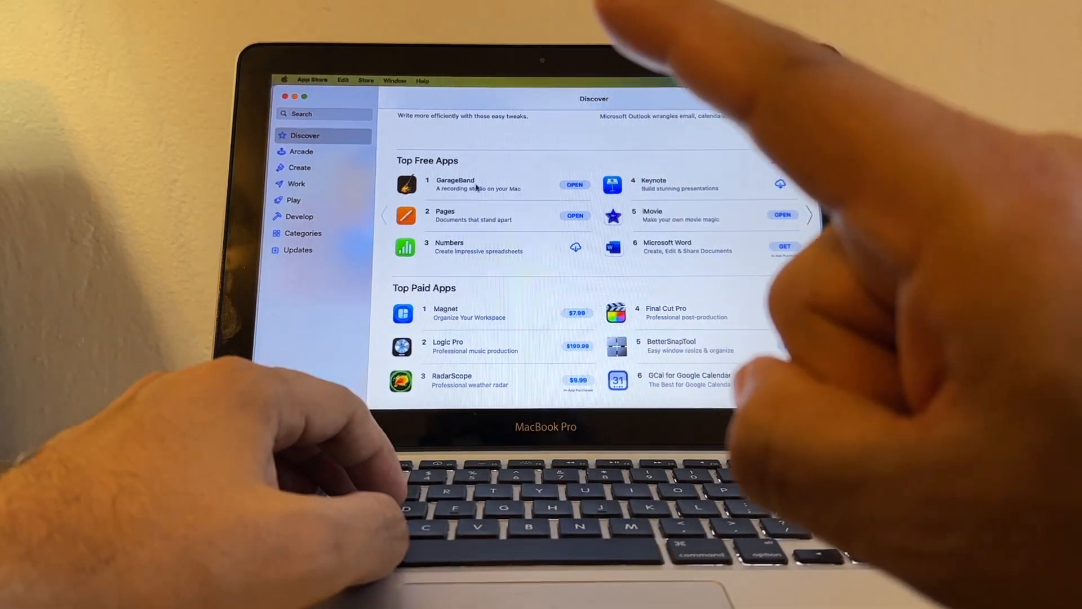
{"action": "left_click", "coordinate": [574, 184]}
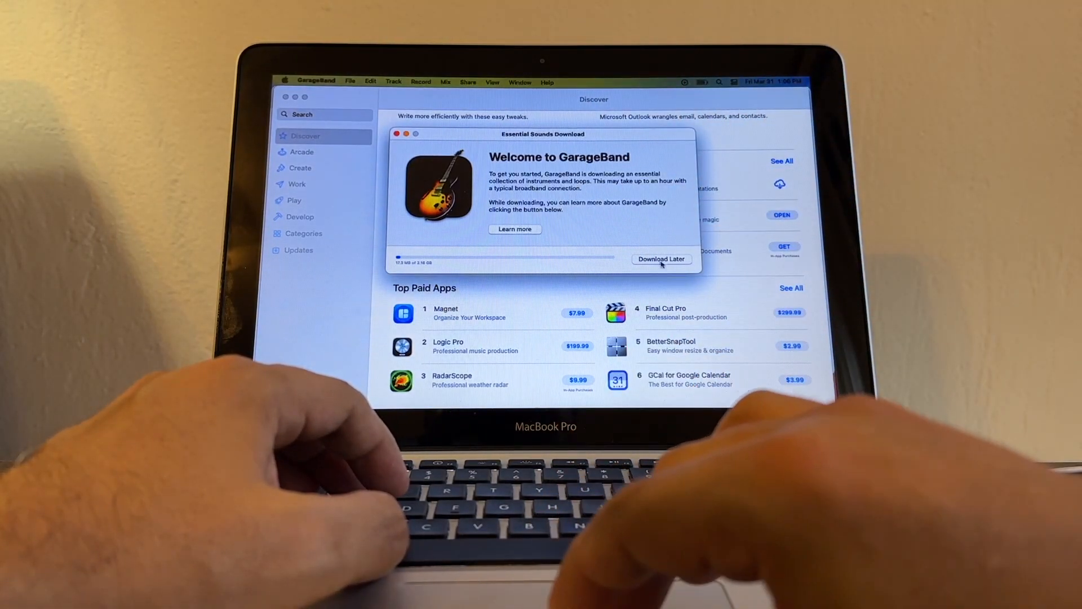
{"action": "left_click", "coordinate": [660, 260]}
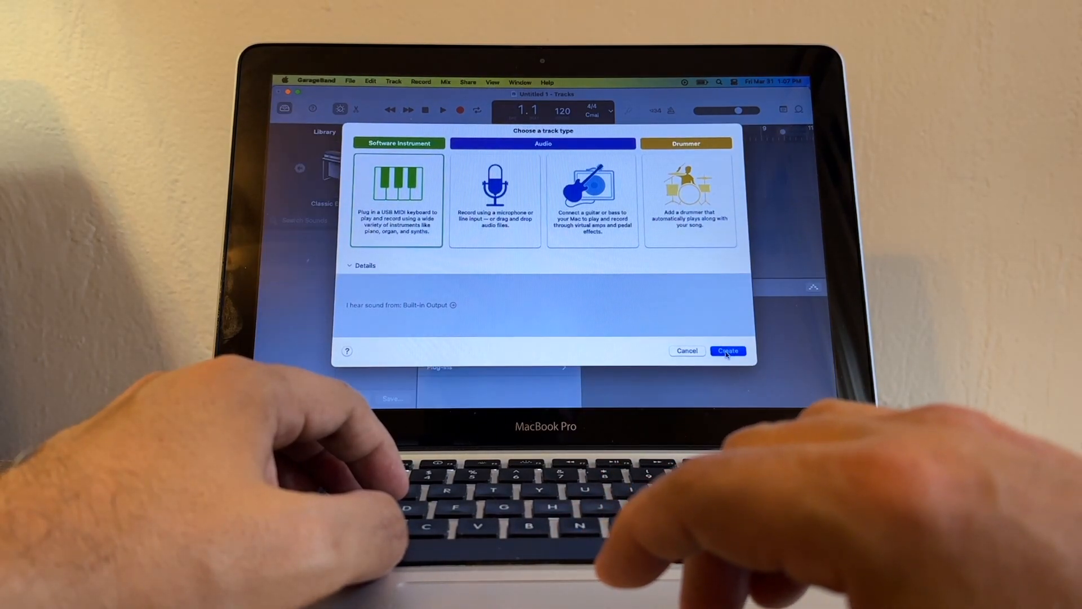
Create a Software Instrument project, then dismiss the graphics error and the crash report without reopening
{"action": "left_click", "coordinate": [727, 350]}
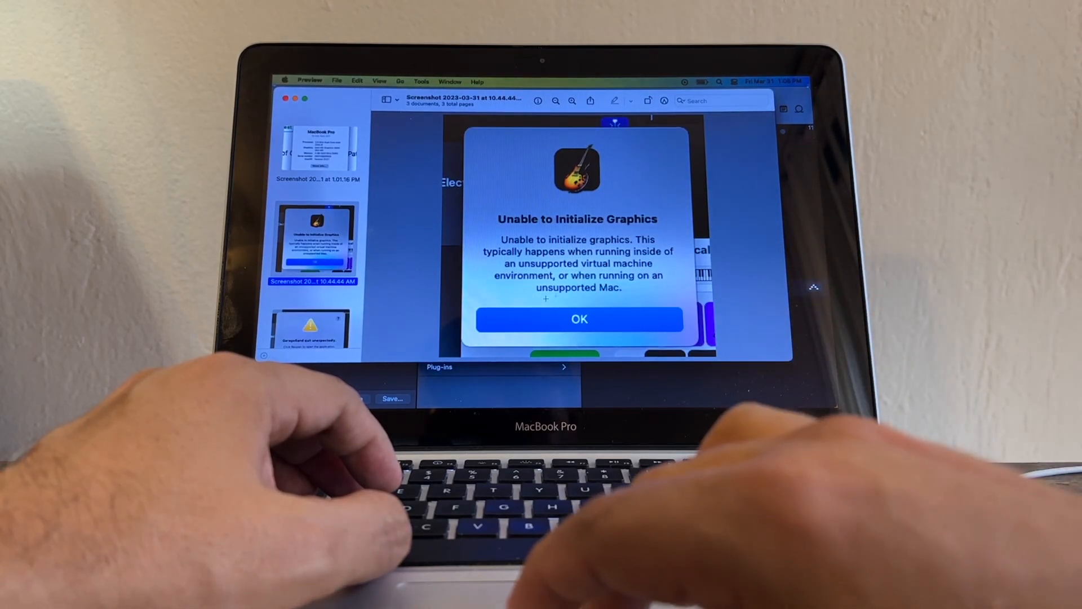
{"action": "left_click", "coordinate": [578, 318]}
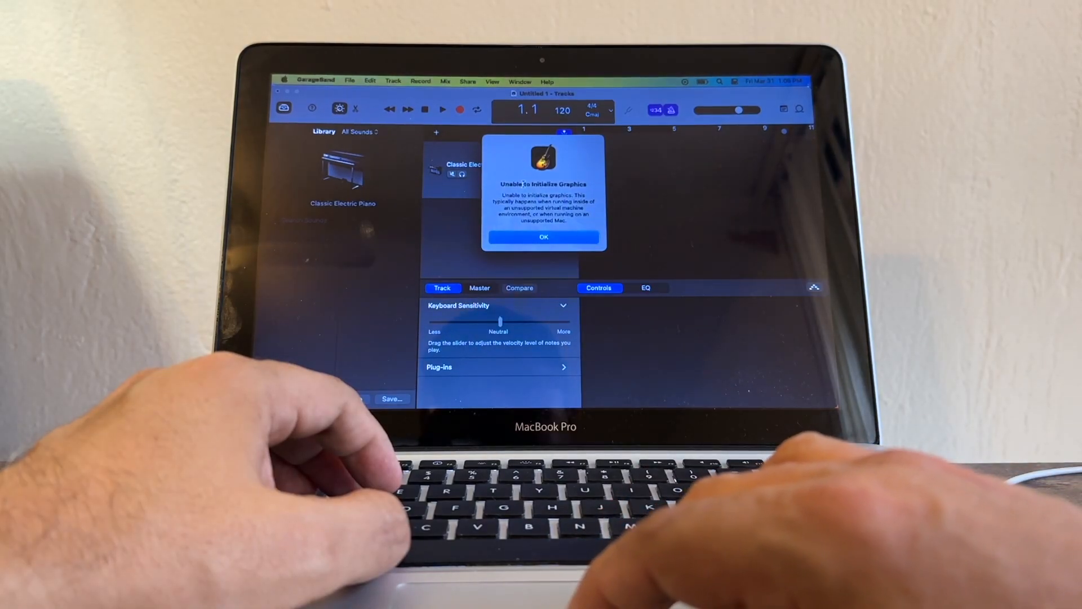
{"action": "left_click", "coordinate": [543, 237]}
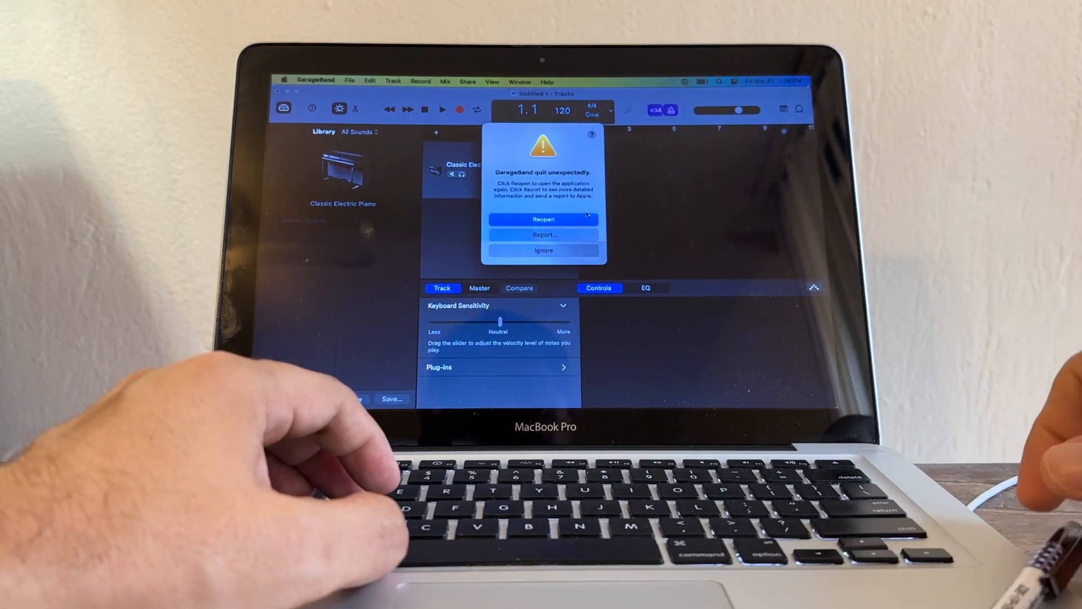
{"action": "left_click", "coordinate": [543, 220]}
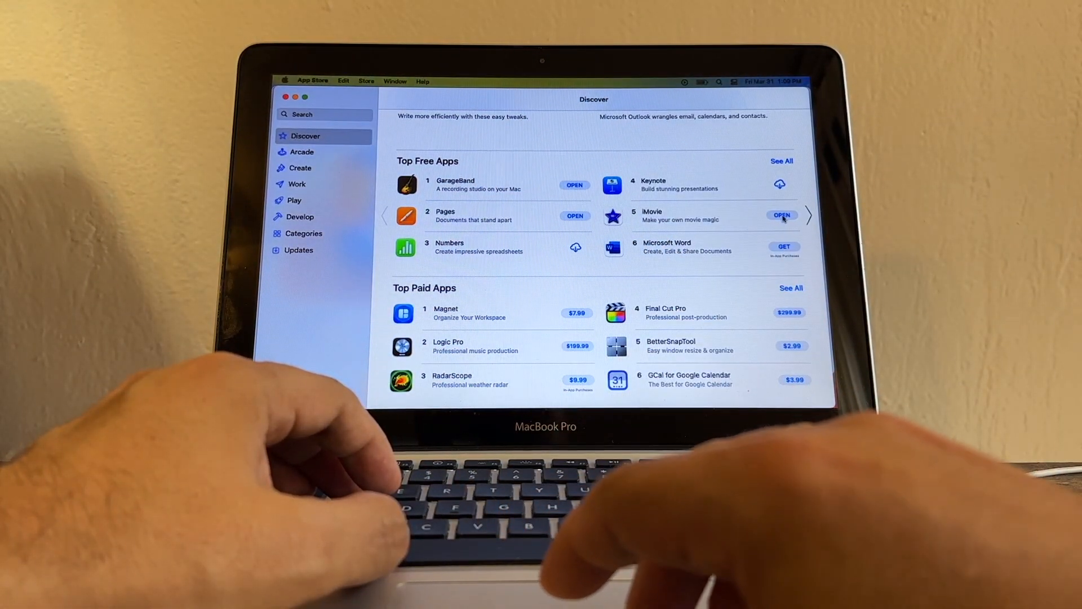
{"action": "left_click", "coordinate": [782, 215]}
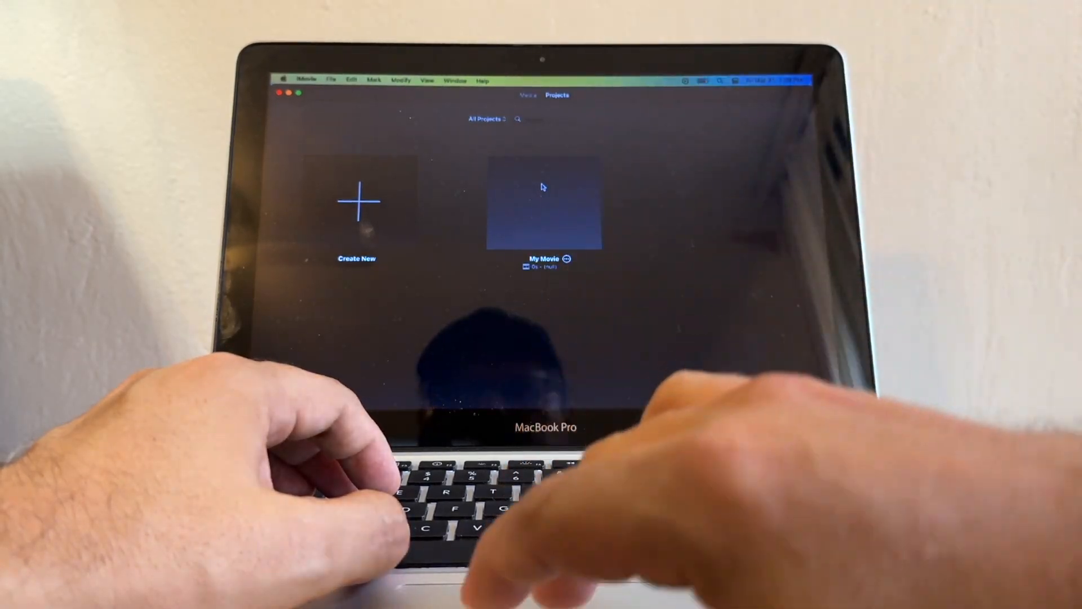
{"action": "left_click", "coordinate": [357, 201]}
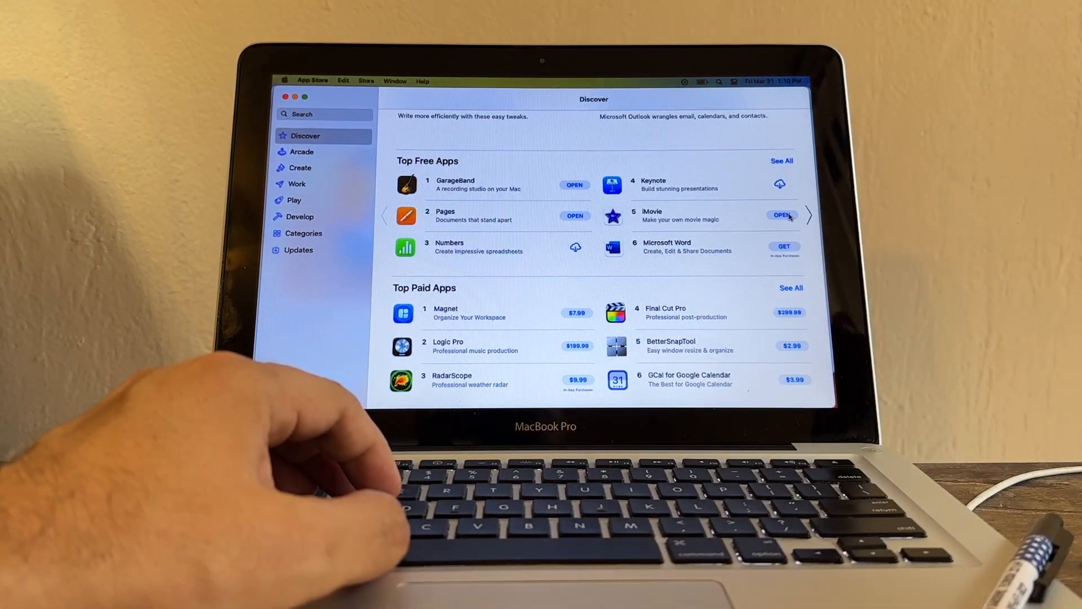
{"action": "left_click", "coordinate": [782, 215]}
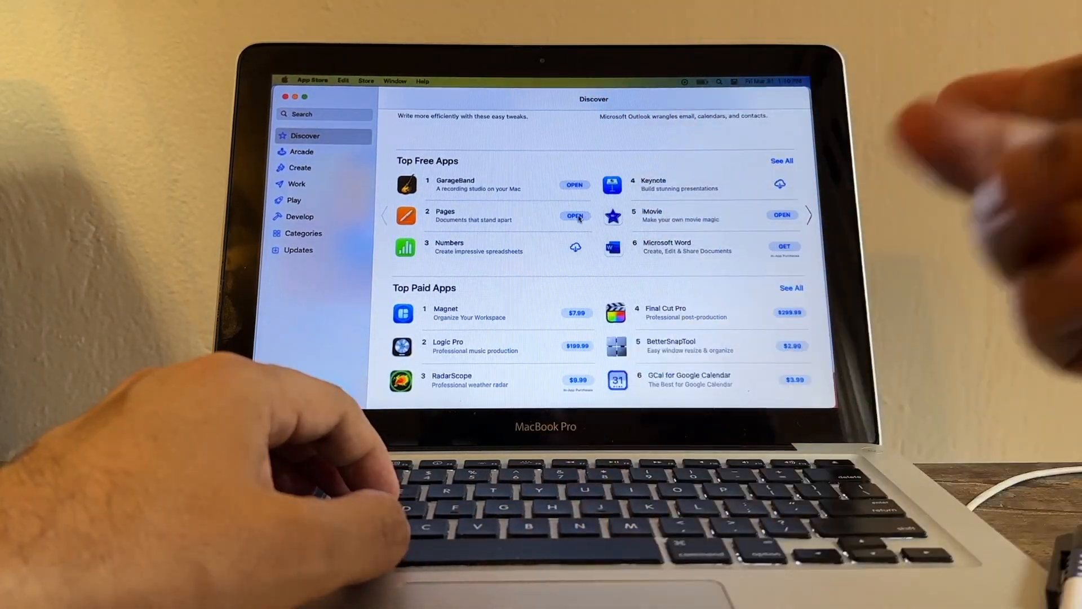
{"action": "left_click", "coordinate": [575, 216]}
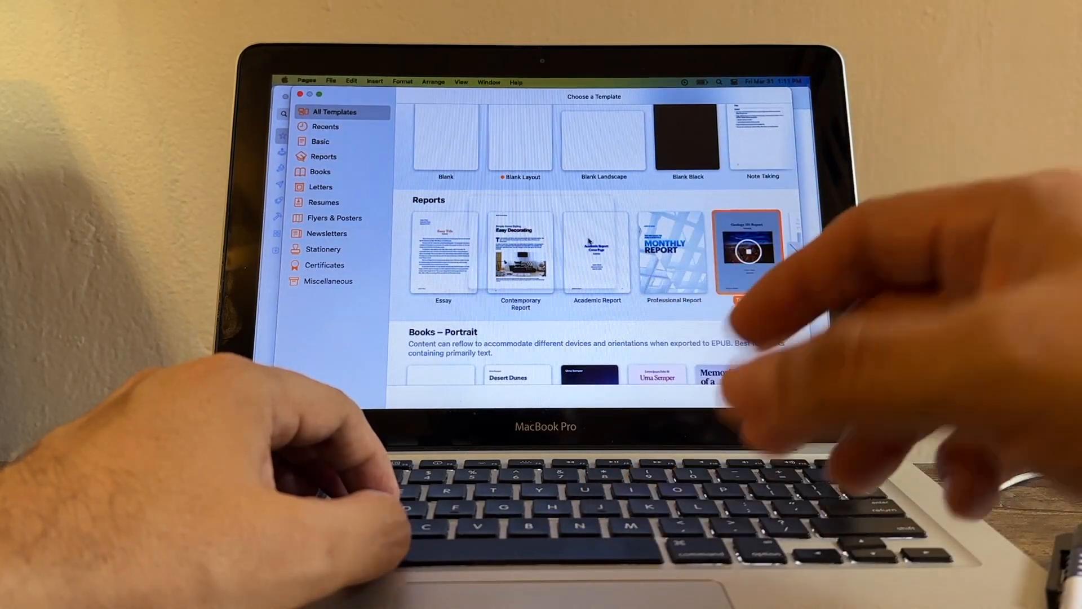
Start a Pages report from a template, retitle it 'Trump indicted!', save it as trump and close it
{"action": "double_click", "coordinate": [746, 251]}
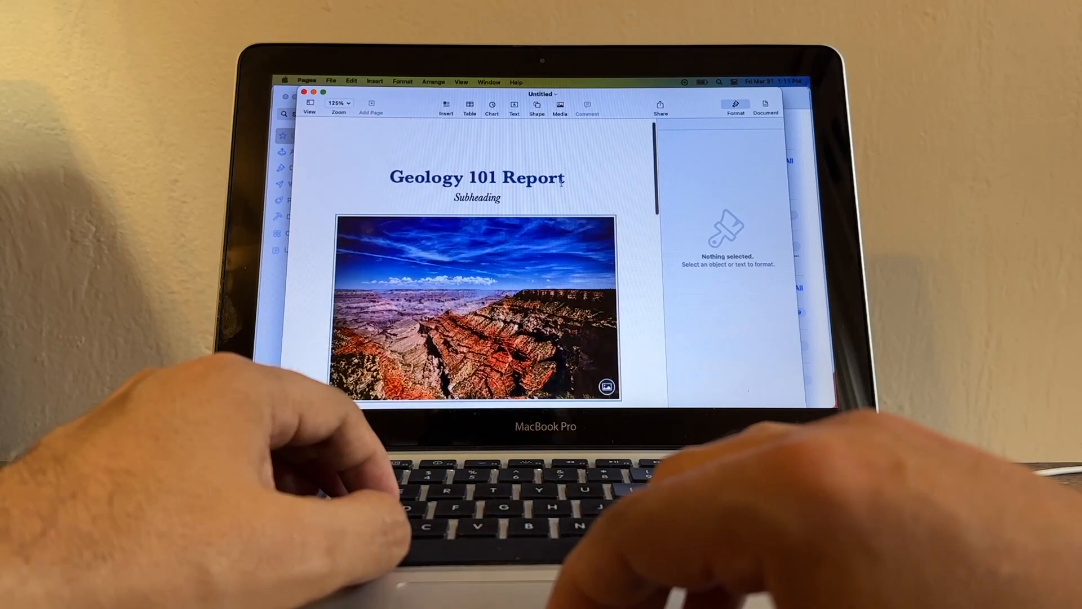
{"action": "double_click", "coordinate": [476, 177]}
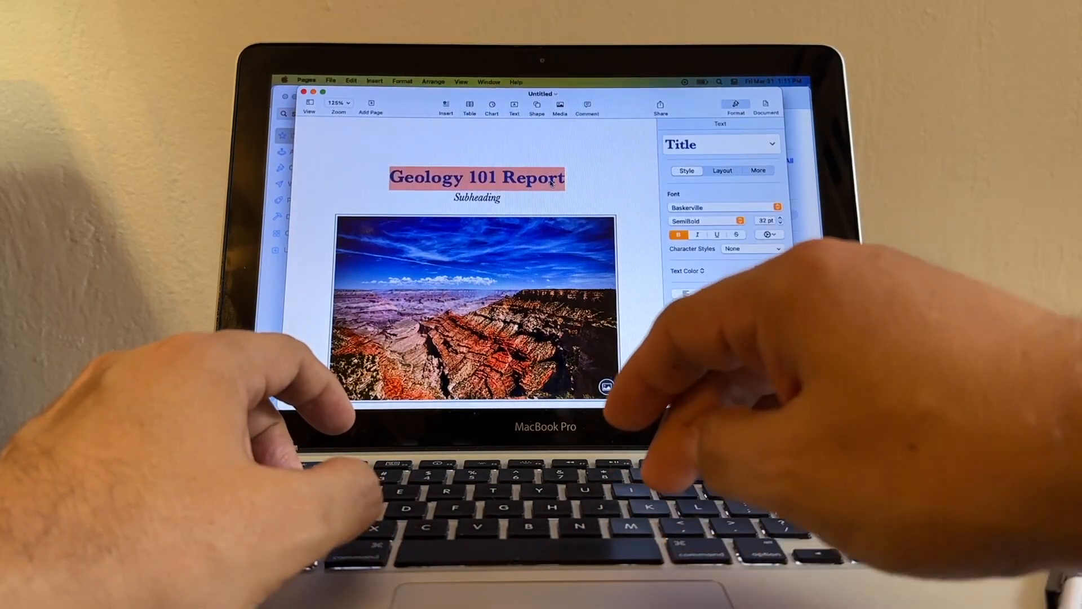
{"action": "type", "text": "Trump"}
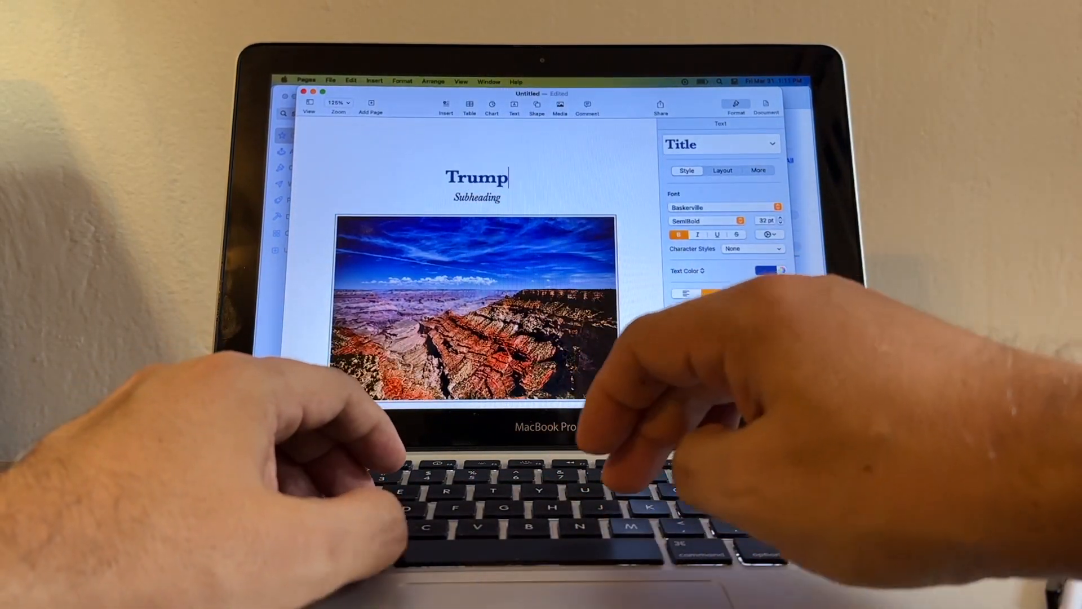
{"action": "type", "text": "indicted!"}
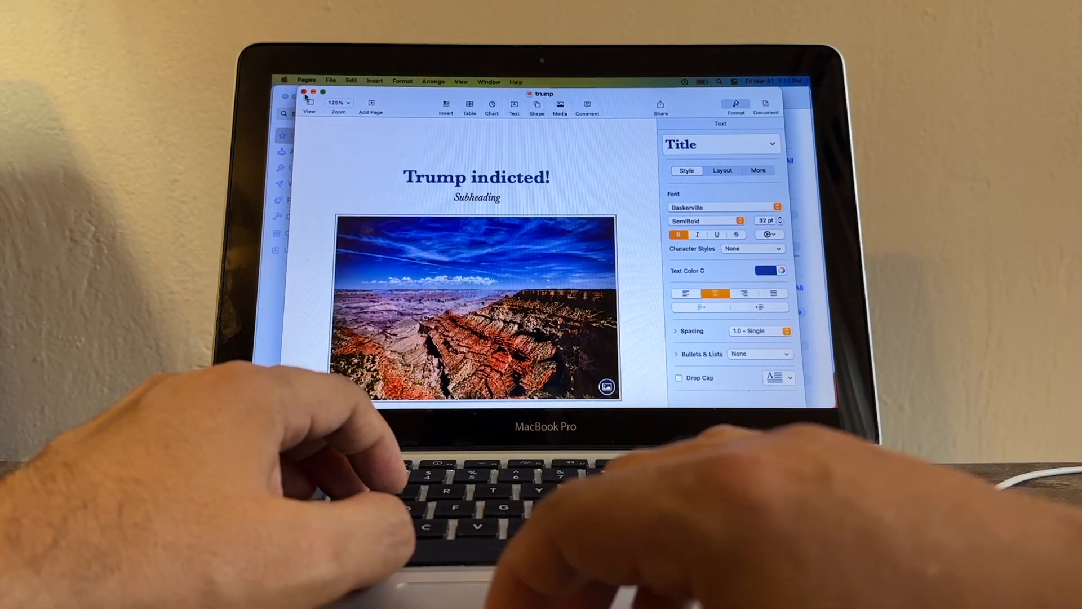
{"action": "left_click", "coordinate": [306, 81]}
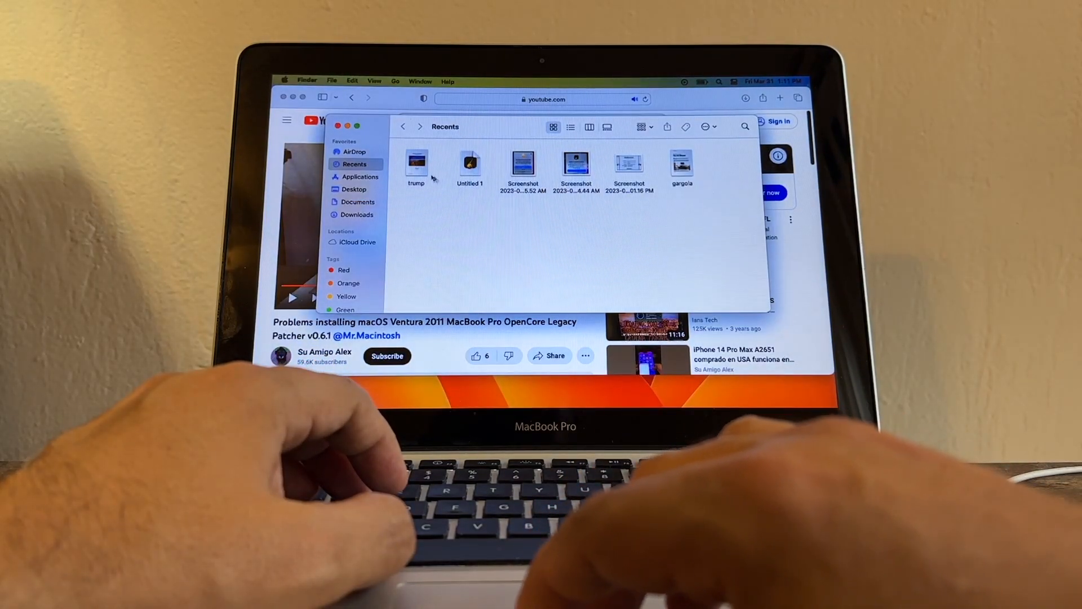
Reopen OpenCore Legacy Patcher and view the Post Install Root Patch status
{"action": "double_click", "coordinate": [416, 164]}
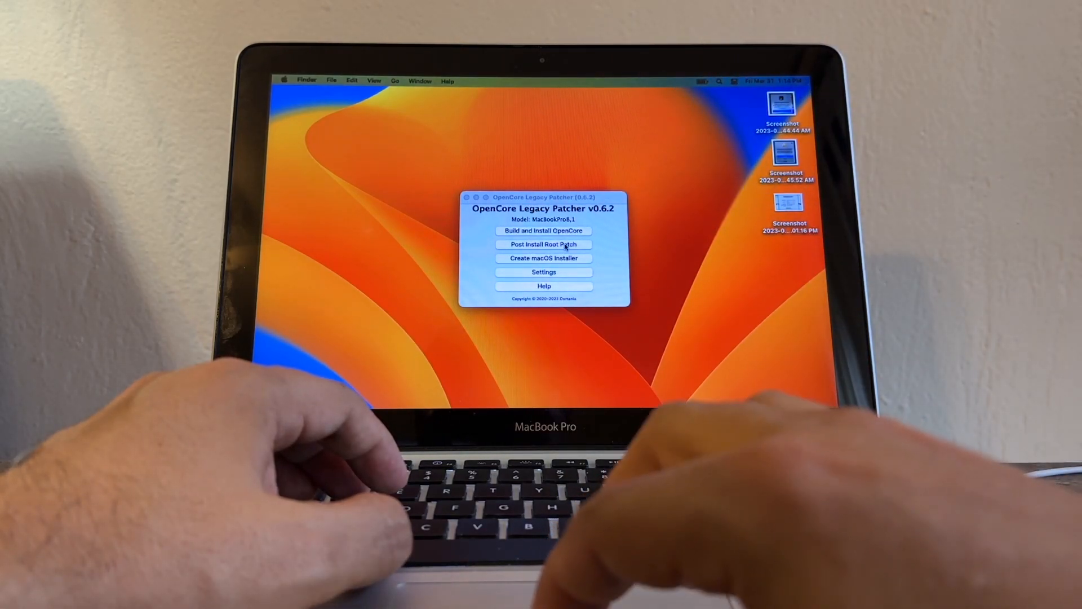
{"action": "left_click", "coordinate": [544, 244]}
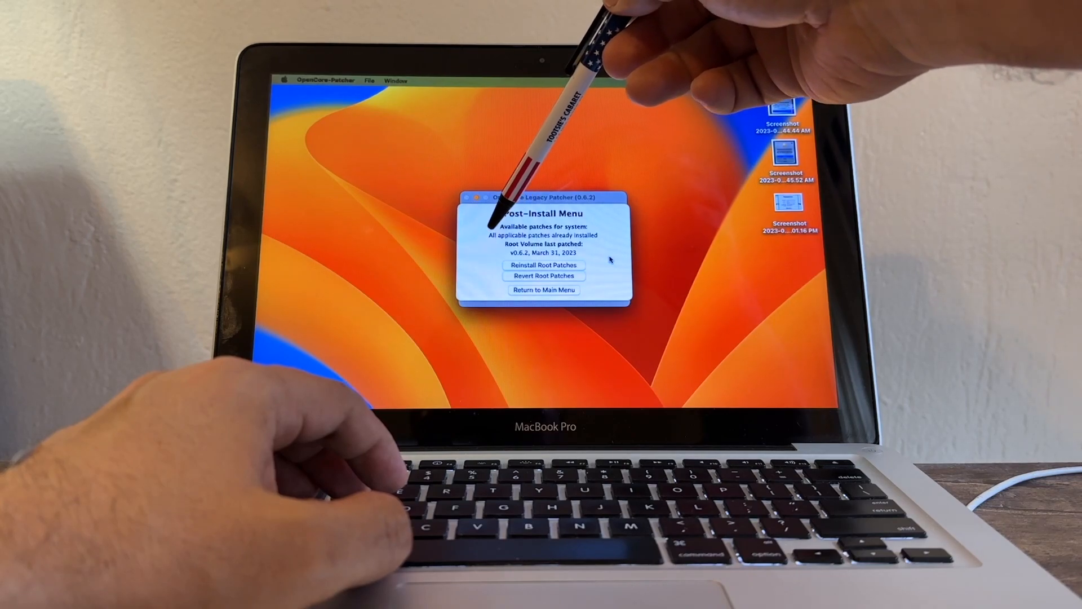